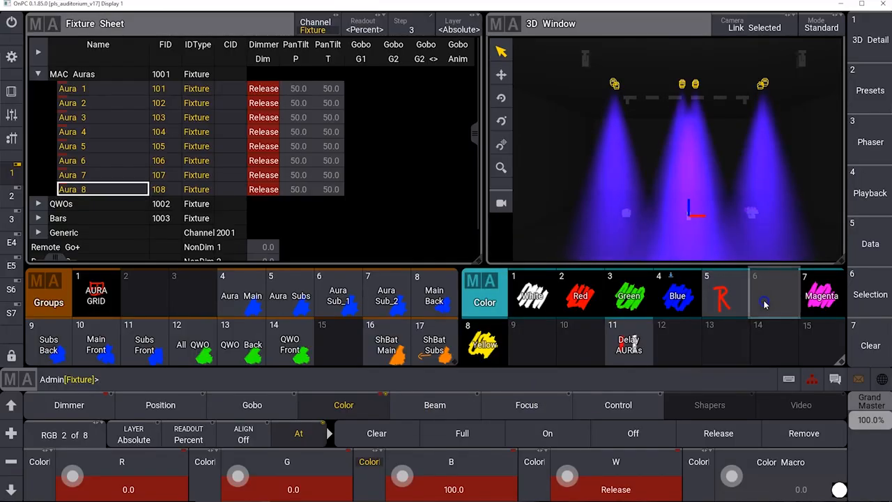
# Apply the green color preset from the Color preset pool to the selected MAC Auras.
pyautogui.click(628, 296)
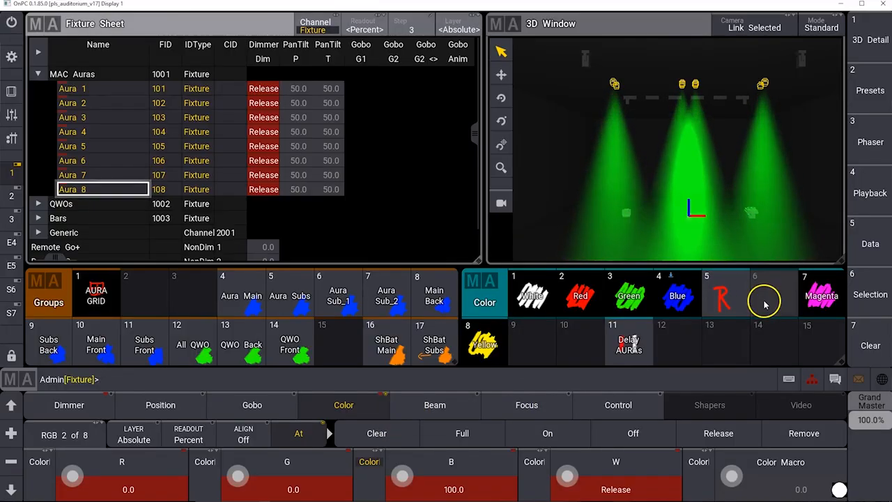